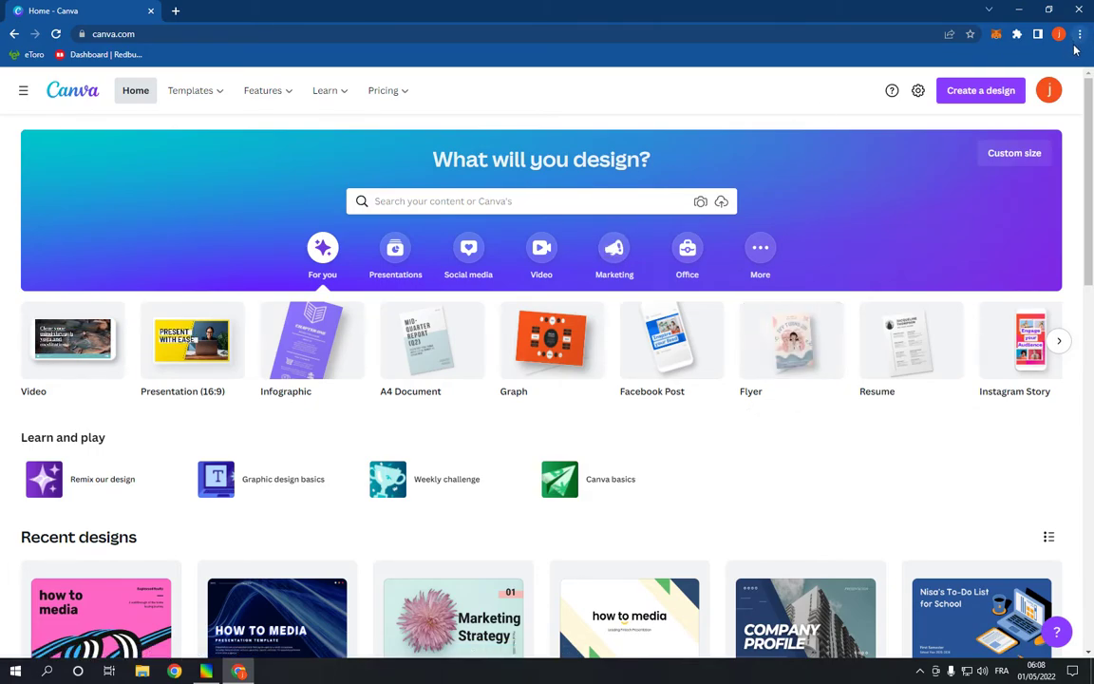
mouse_move(980, 91)
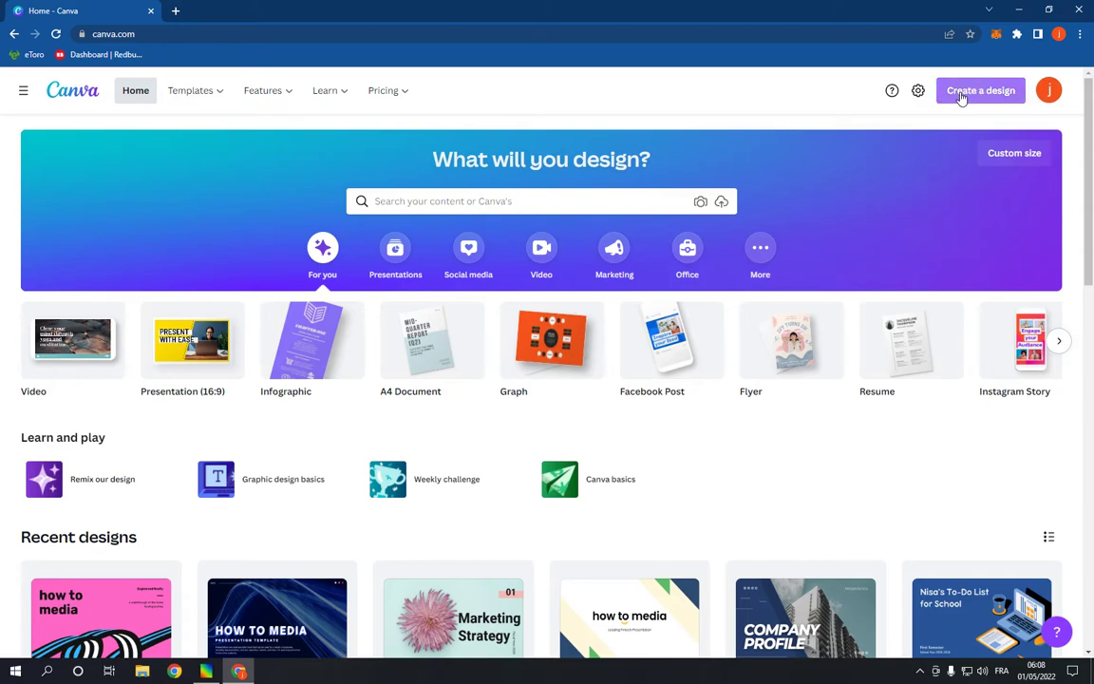
- Start a new blank Logo design by searching 'logo' from Create a design
text(logo)
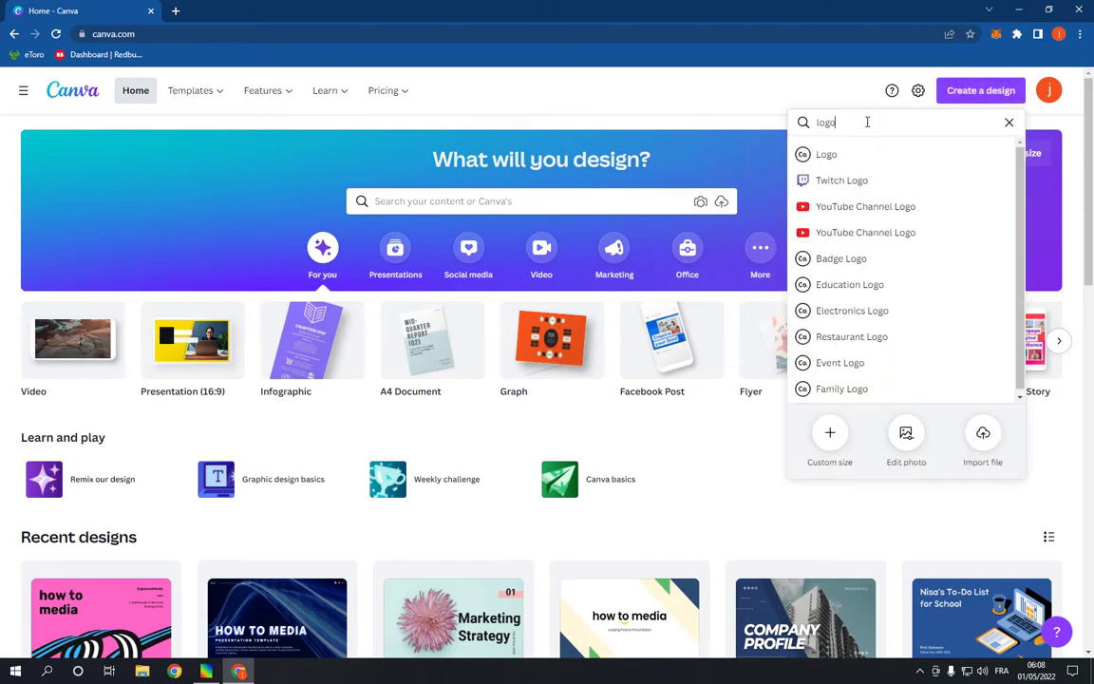
click(844, 154)
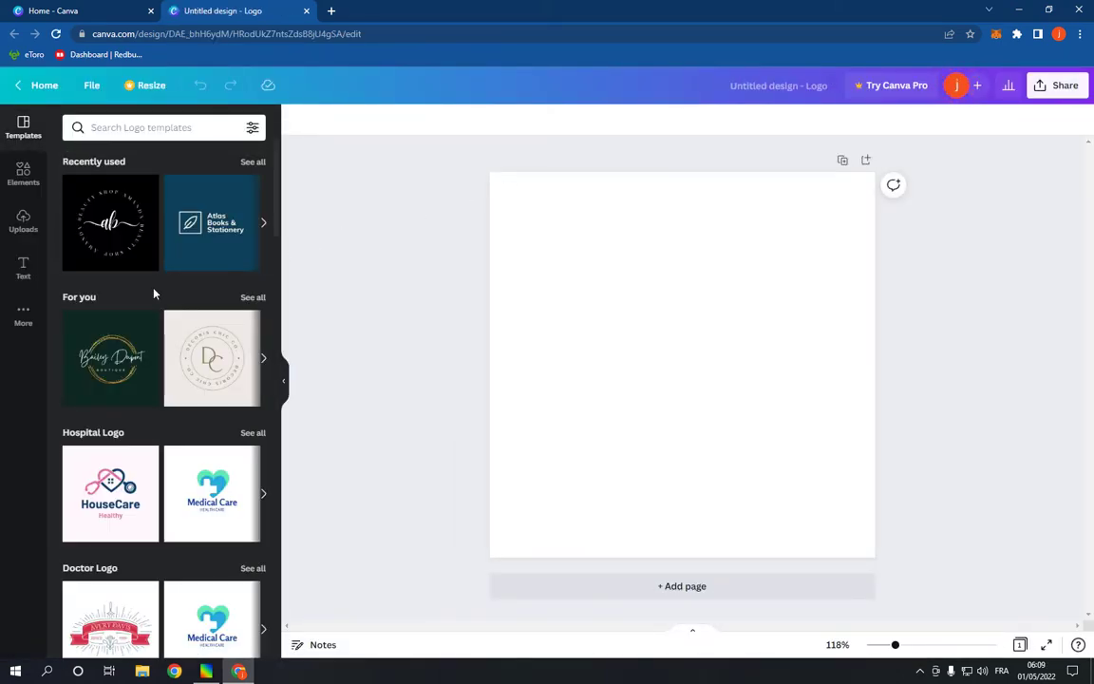
- Browse the Templates panel to the Real Estate Logo category and list all its templates
scroll(down, 3)
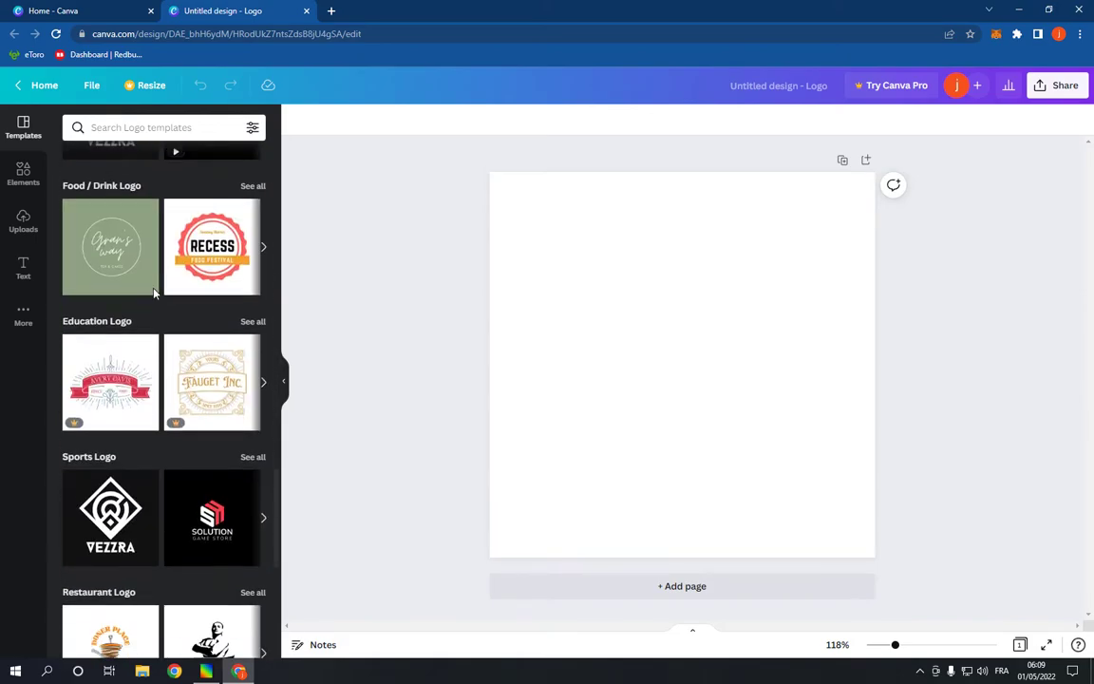
scroll(down, 3)
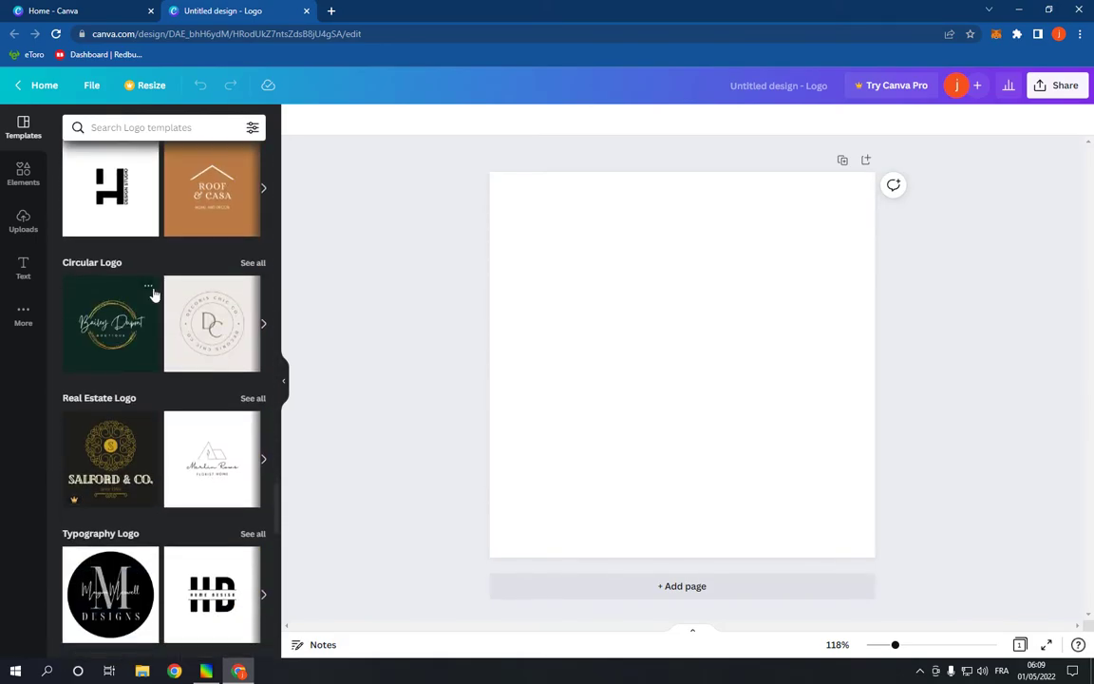
scroll(down, 3)
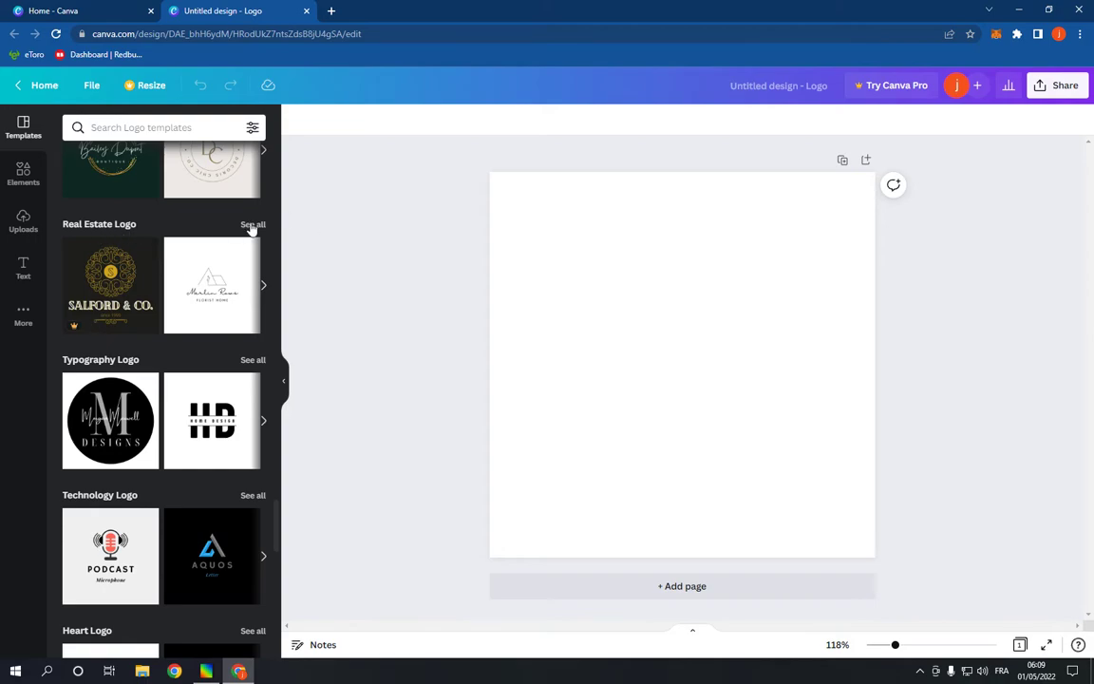
click(253, 224)
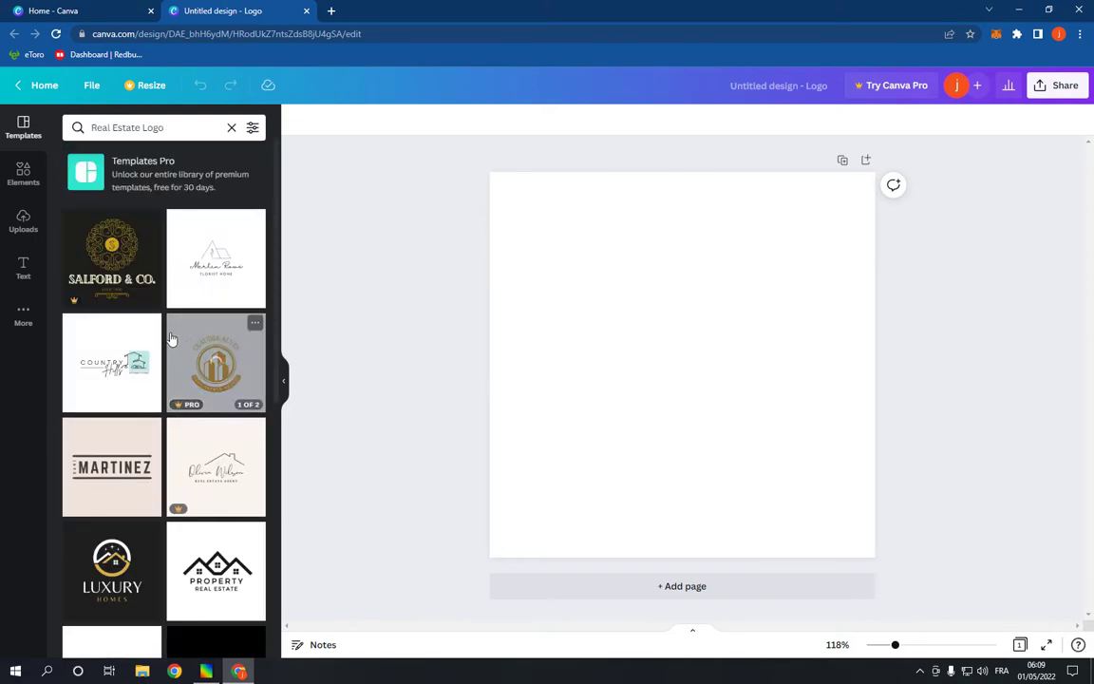
- Apply the Country Hills real estate template and begin editing its COUNTRY text
click(111, 363)
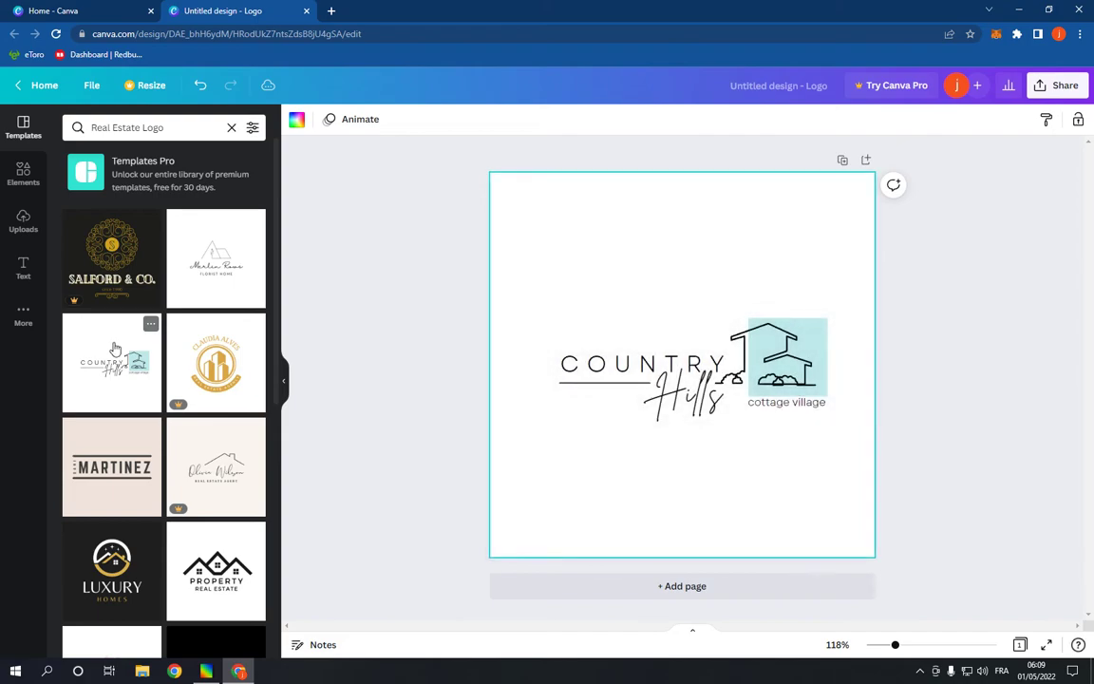
double_click(644, 364)
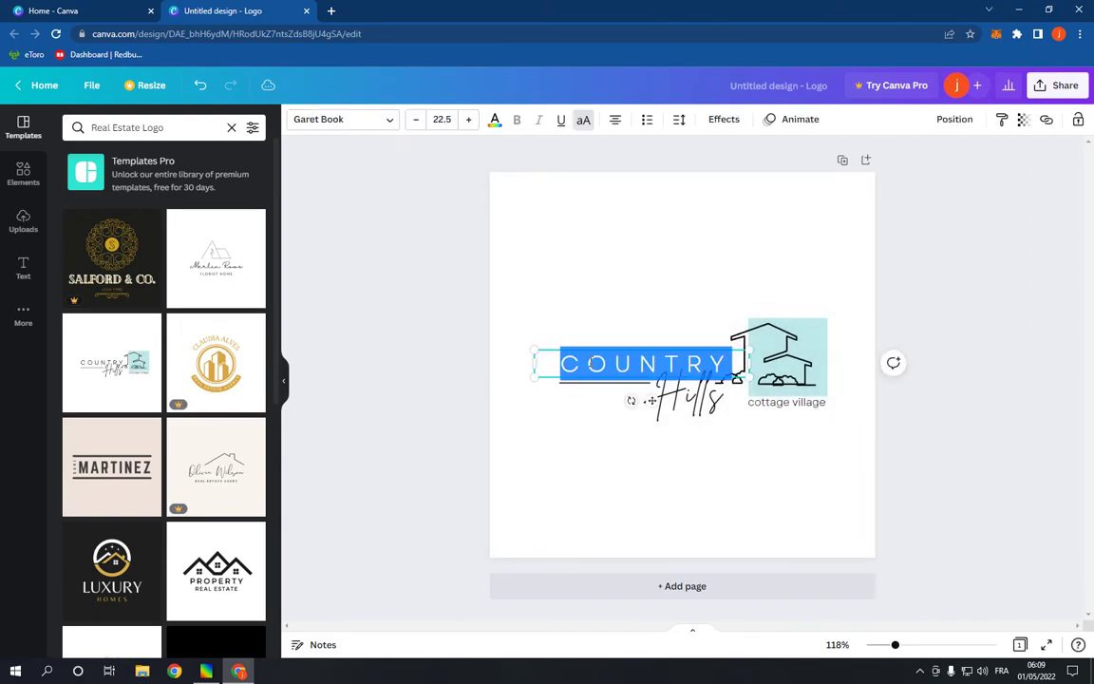
- Replace COUNTRY with 'HOW TO MEDIA' and bring up the Share options for download
text(HOW TO)
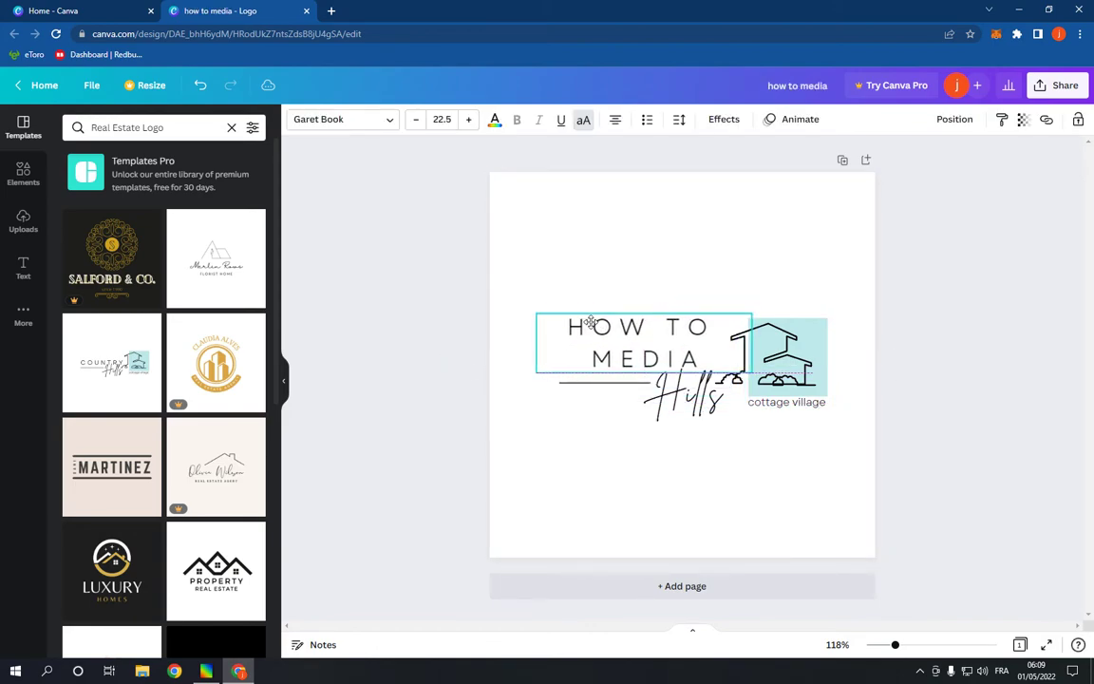
click(471, 409)
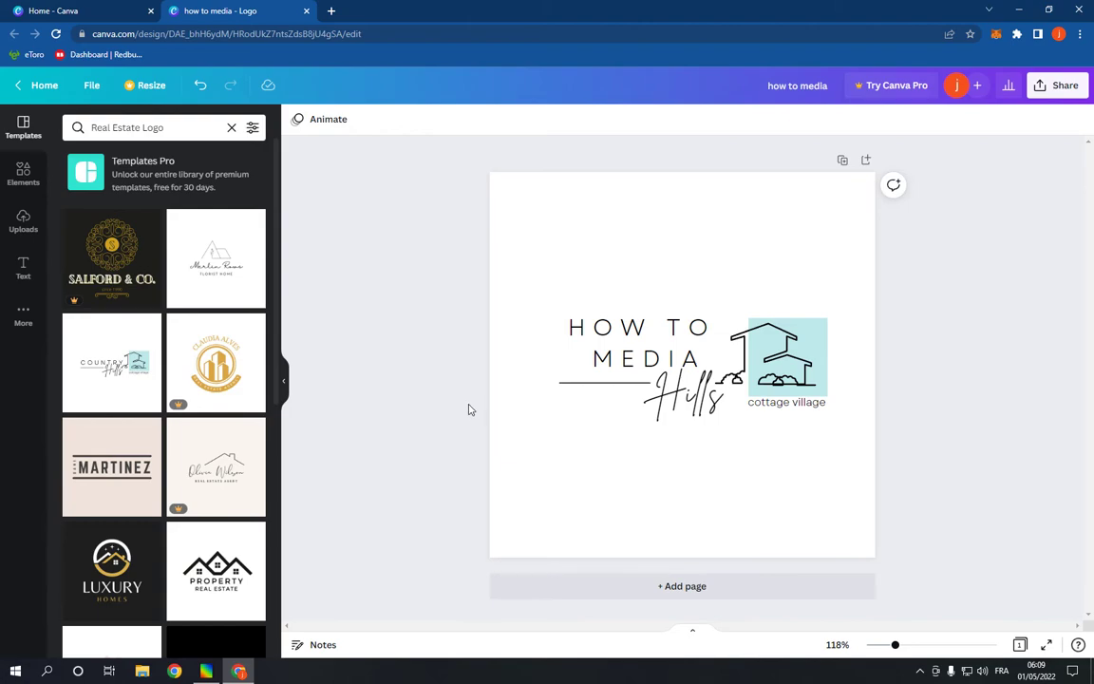
click(1058, 84)
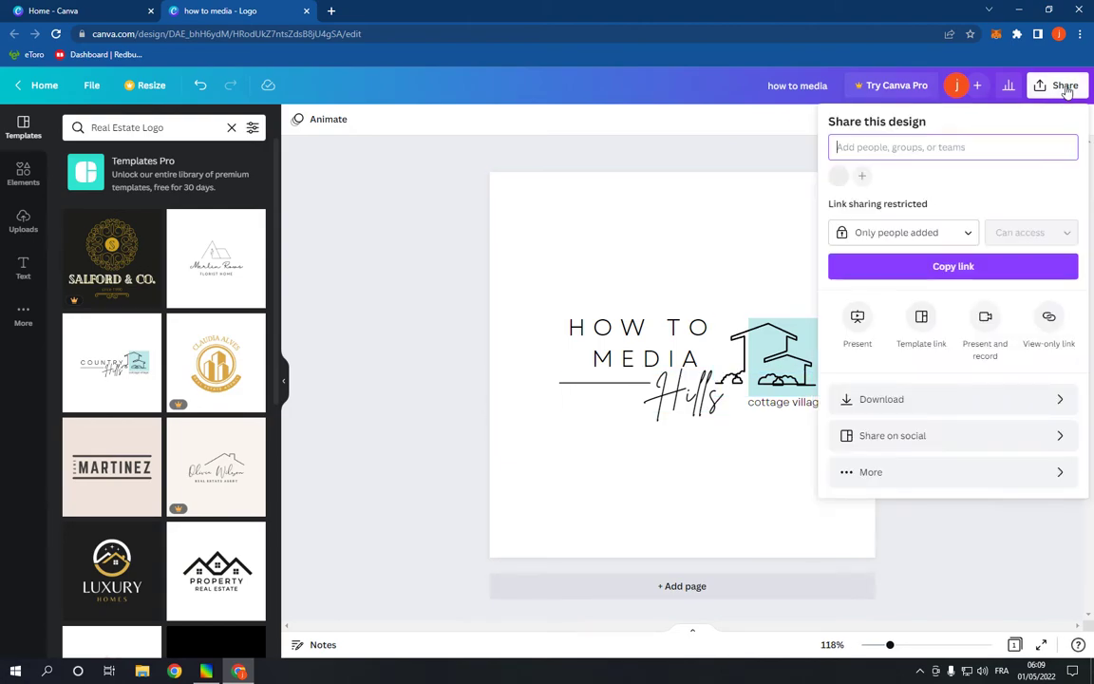